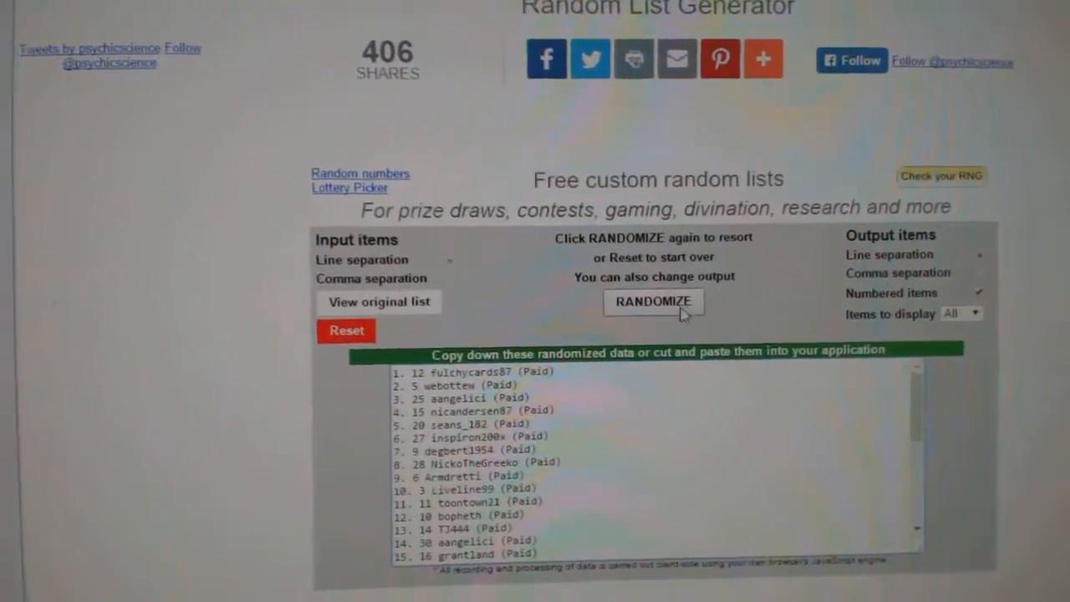
Reshuffle the numbered participant names into a new random order with Randomize.
{"action": "left_click", "coordinate": [652, 300]}
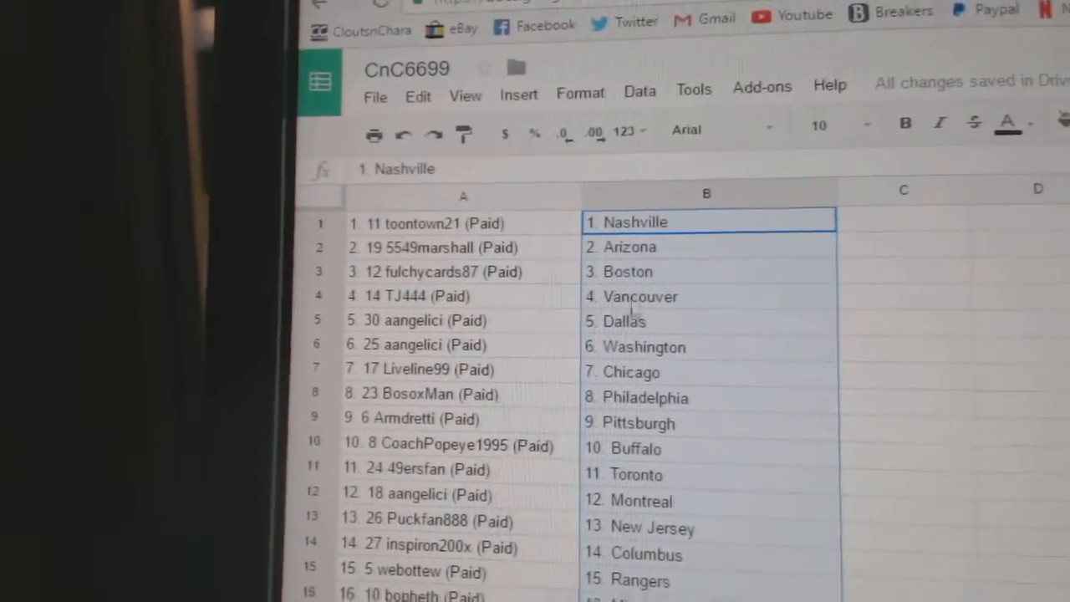
{"action": "left_click", "coordinate": [435, 341]}
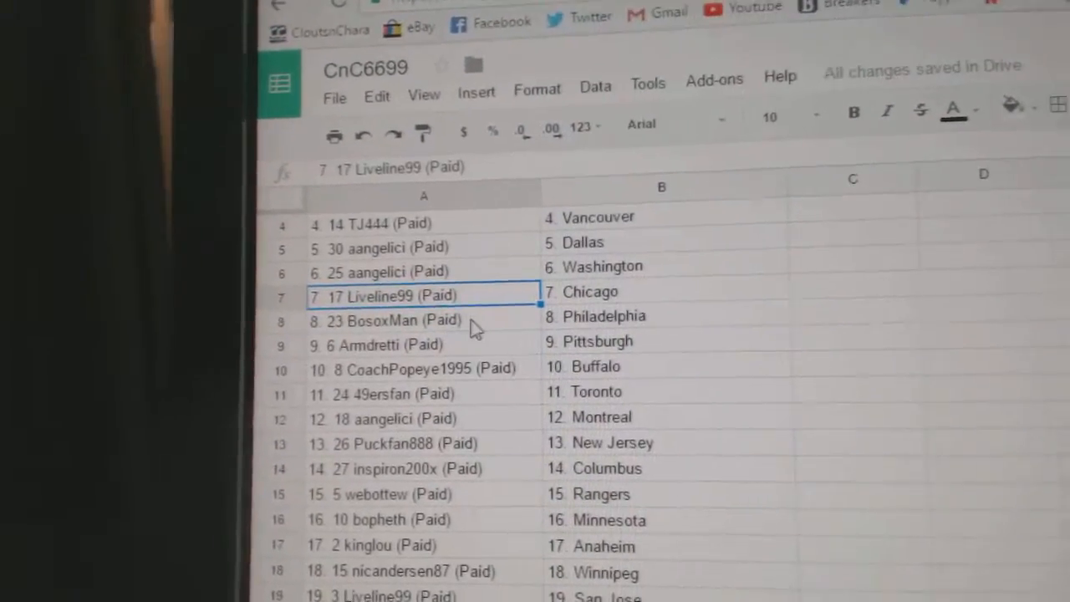
{"action": "left_click", "coordinate": [410, 321]}
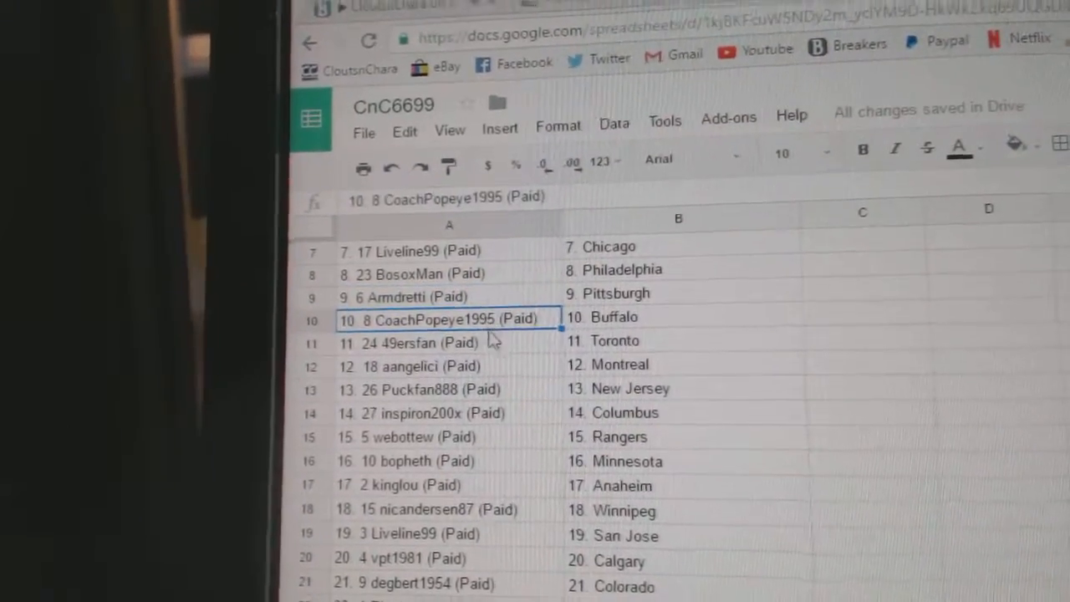
{"action": "left_click", "coordinate": [448, 342]}
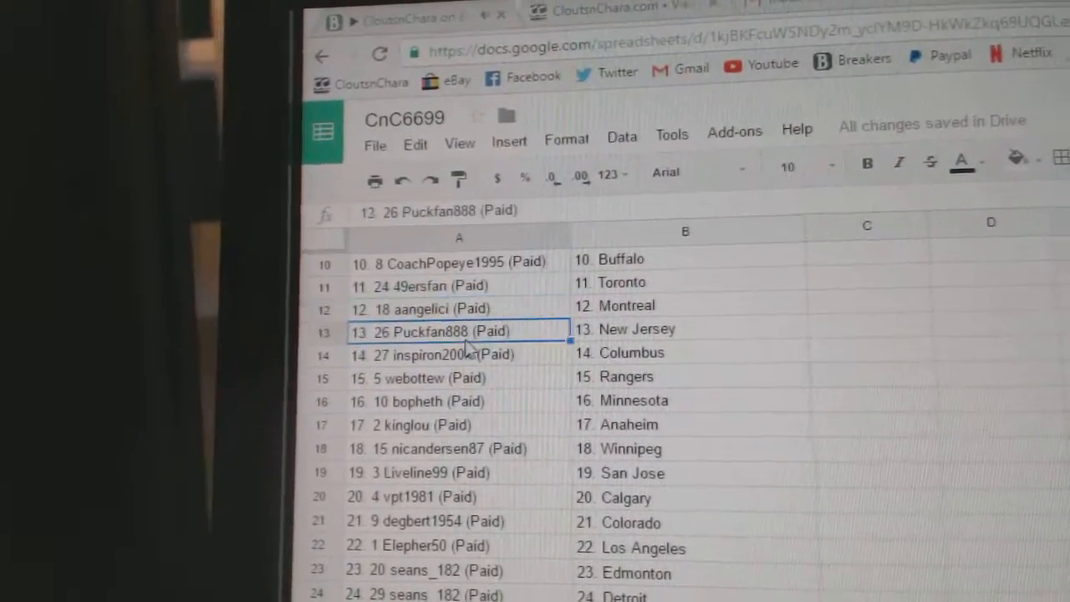
{"action": "scroll", "scroll_direction": "down", "scroll_amount": 3}
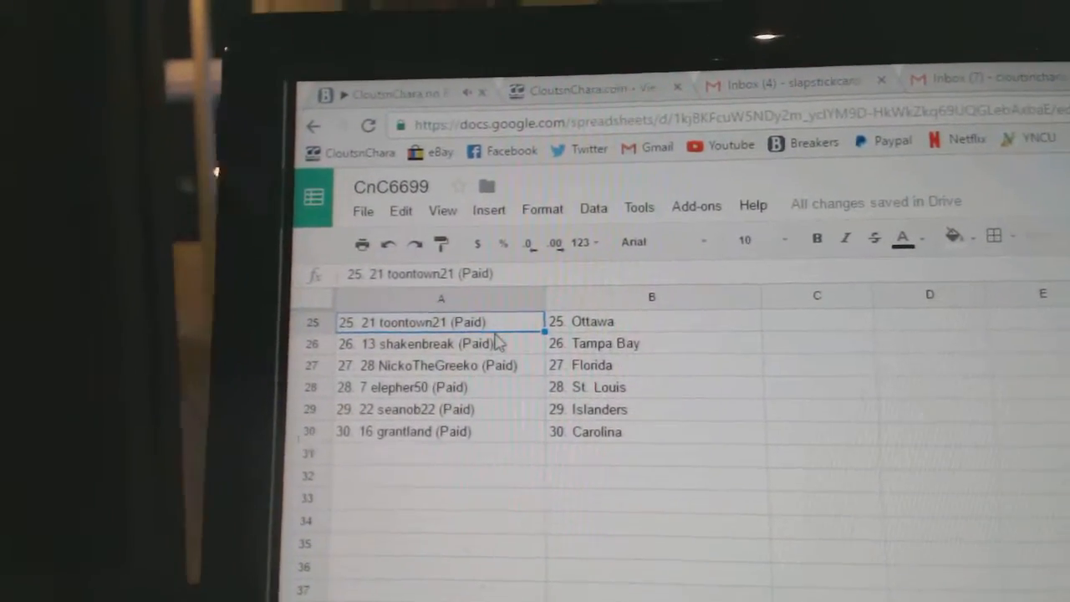
{"action": "left_click", "coordinate": [438, 345]}
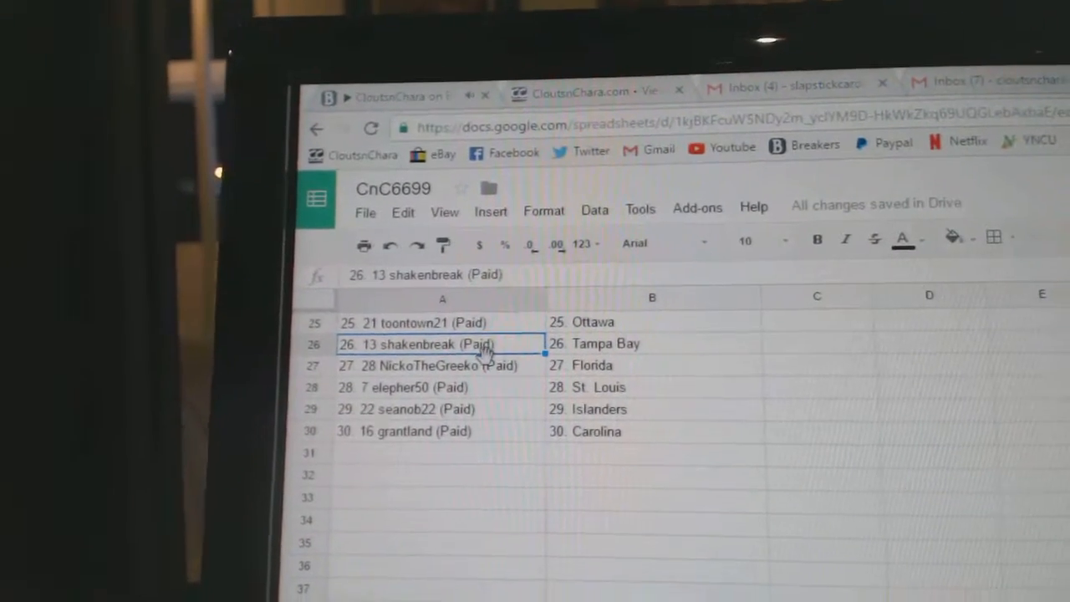